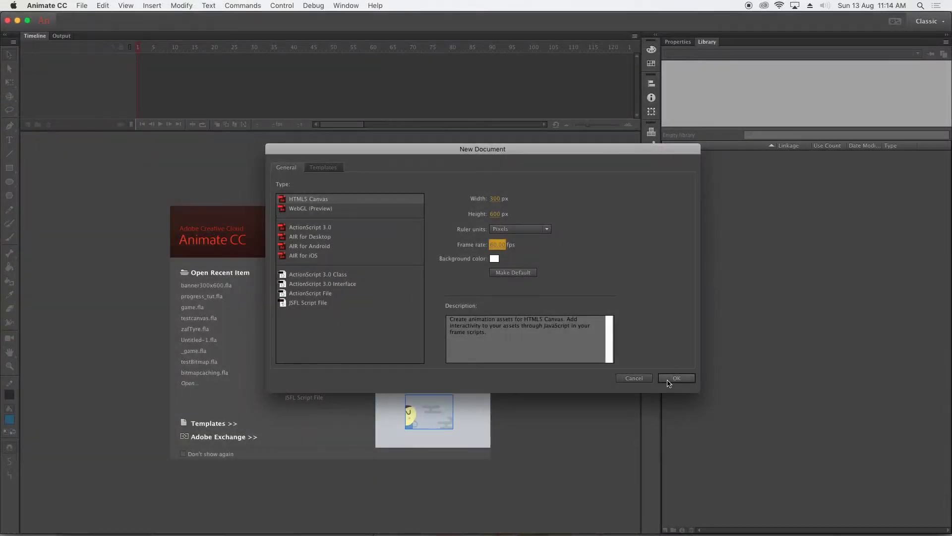
# Step: Confirm the new HTML5 Canvas document at the default width and height
pyautogui.click(676, 377)
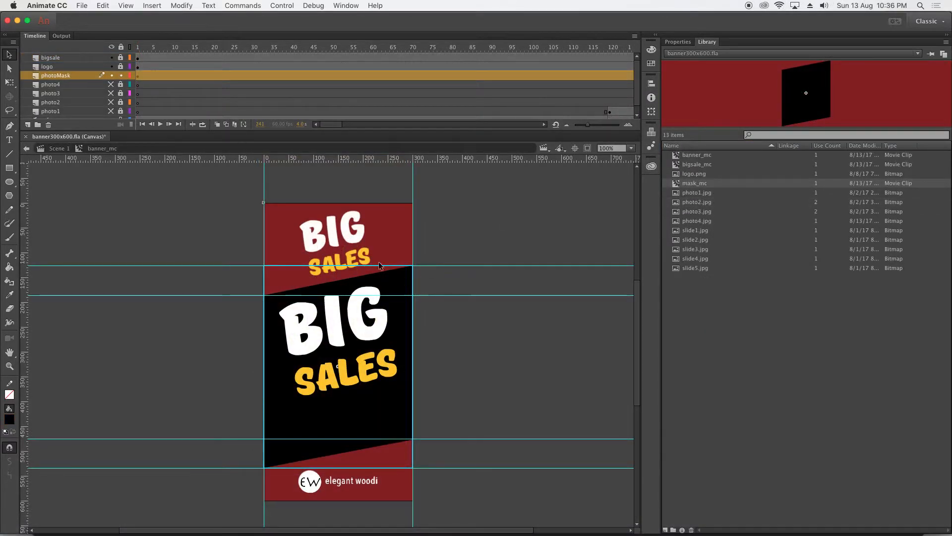
# Step: Right-click the banner300x600 stage with the photoMask layer visible
pyautogui.rightClick(55, 75)
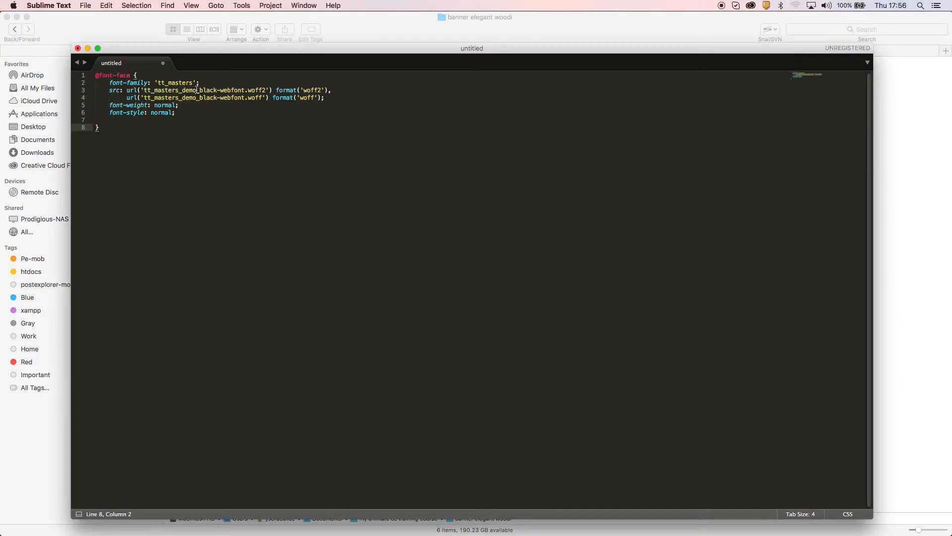
pyautogui.click(85, 6)
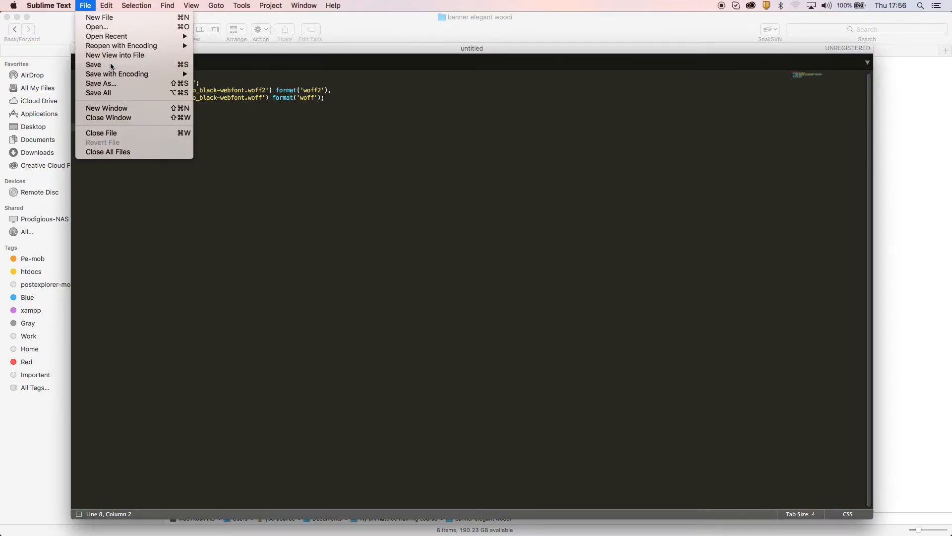
pyautogui.click(100, 83)
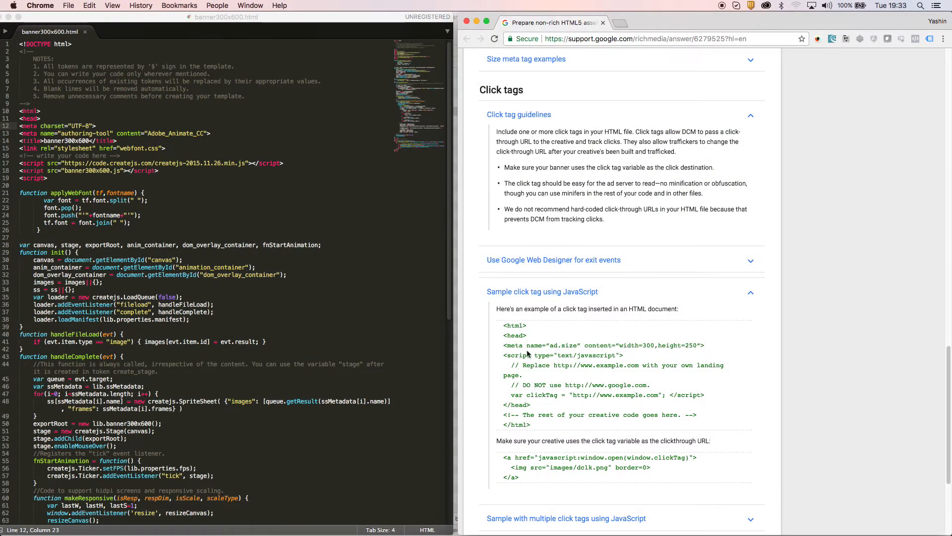
# Step: Select the ad.size meta tag line in Google's sample click tag code
pyautogui.moveTo(504, 346); pyautogui.dragTo(705, 345)
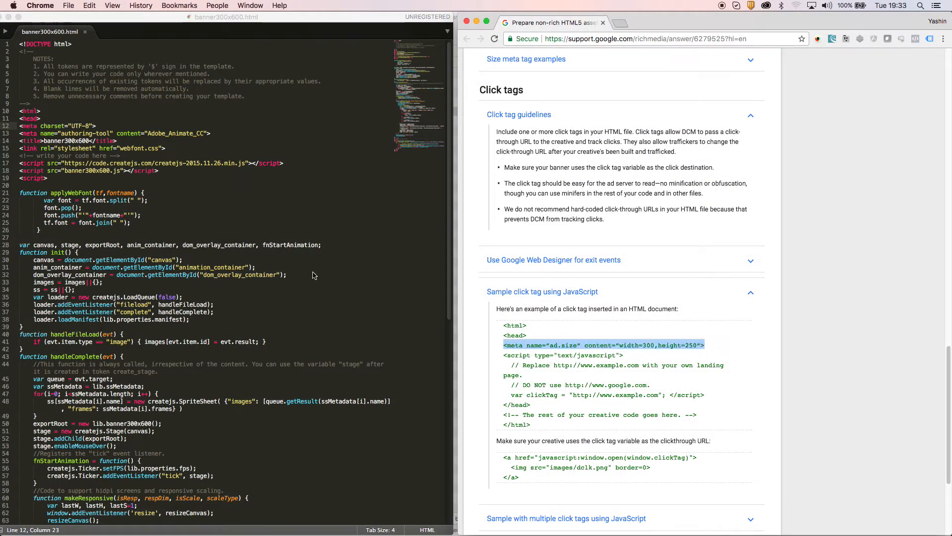